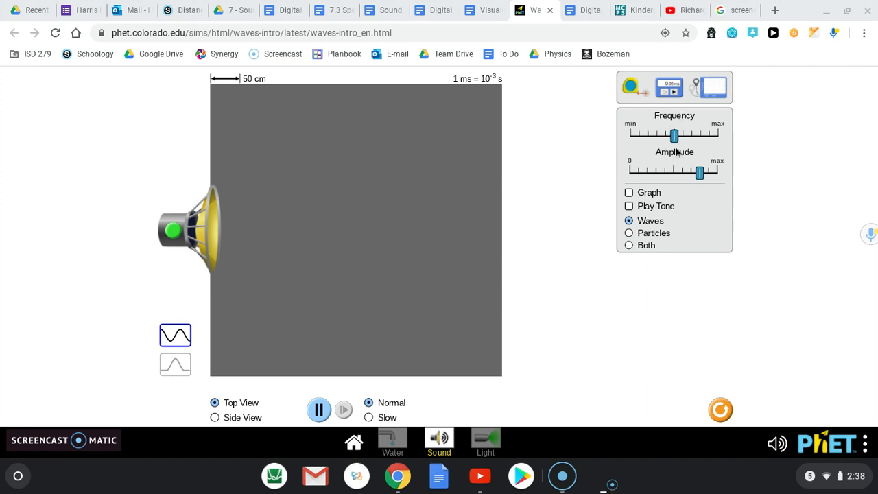
mouse_move(565, 198)
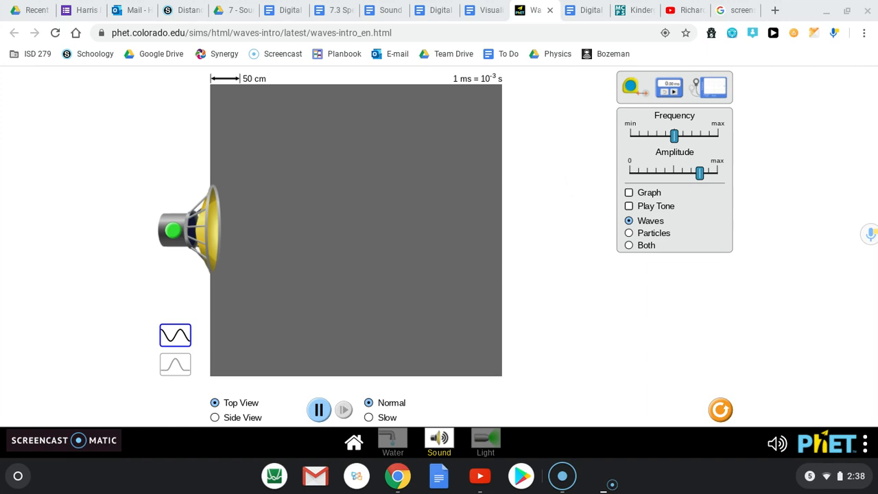
mouse_move(208, 240)
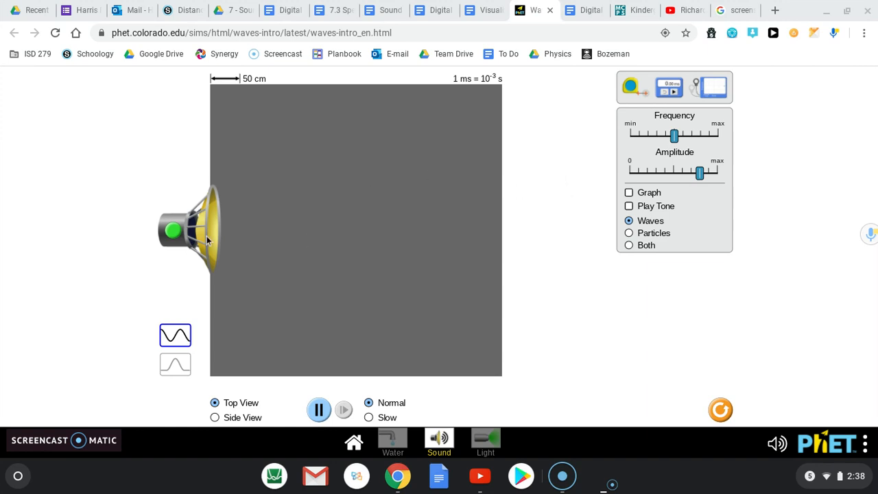
mouse_move(197, 200)
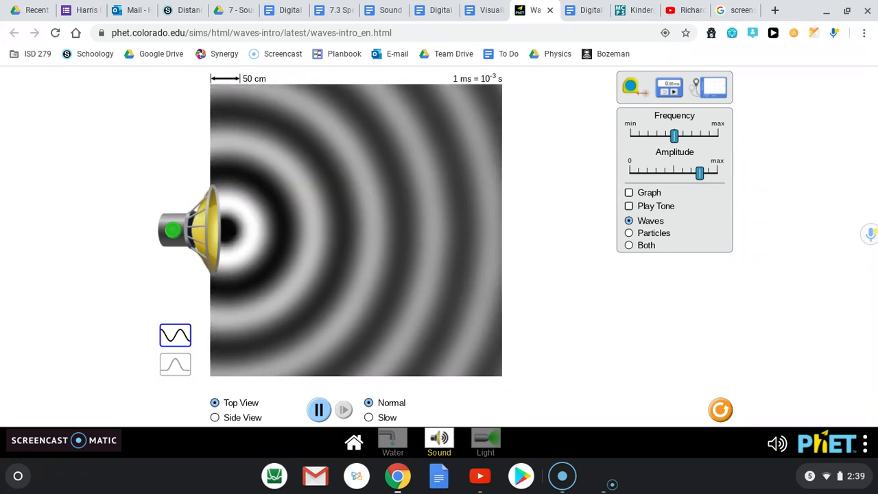
click(628, 206)
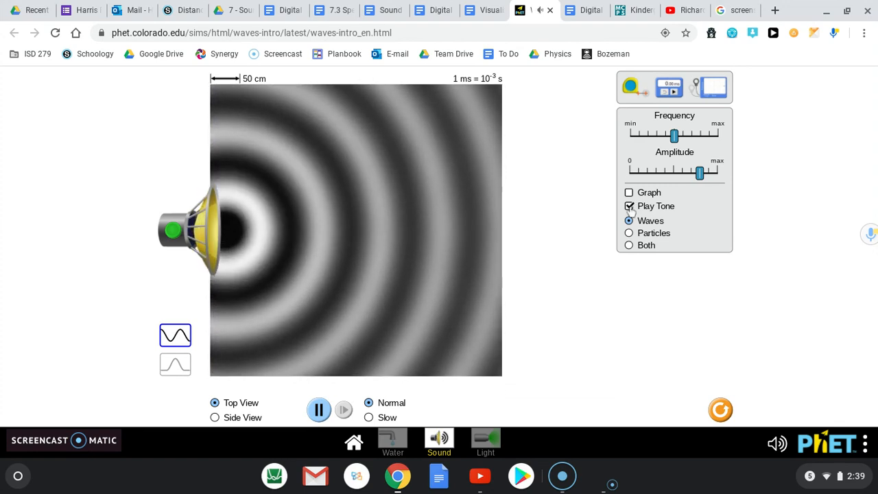
click(628, 205)
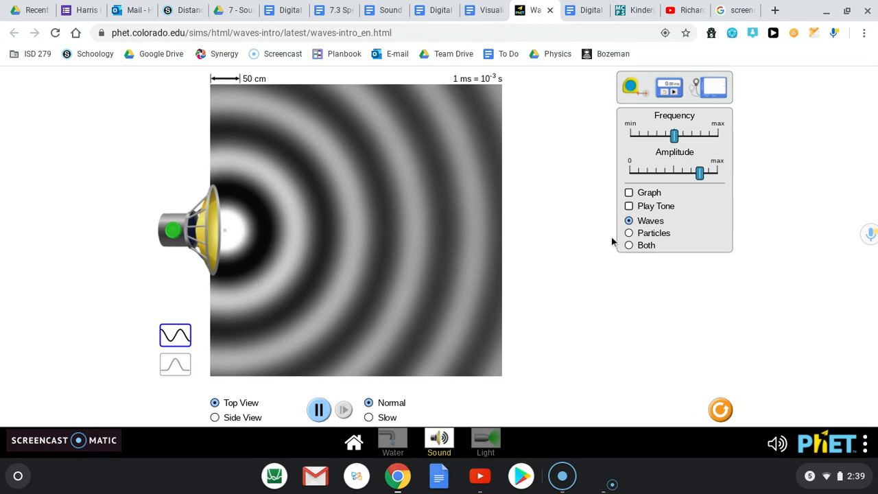
Step: Switch the sound view to Particles and bring out the pressure sensor with its graph
click(628, 232)
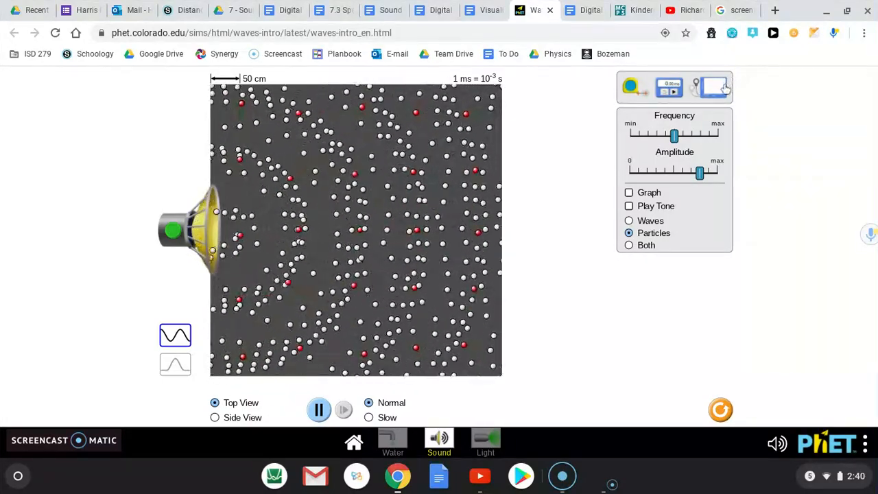
click(694, 87)
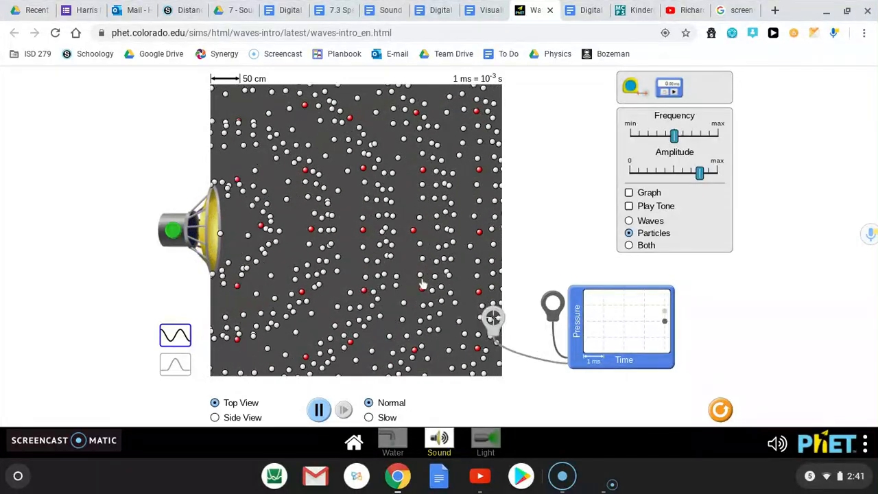
Step: Drag a pressure probe into the particle field, then show waves and particles together (Both)
drag(492, 318, 329, 304)
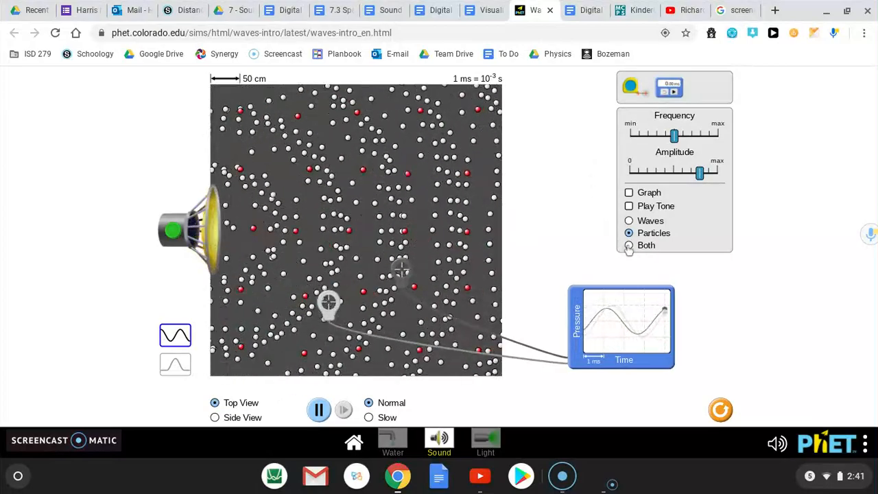
click(628, 245)
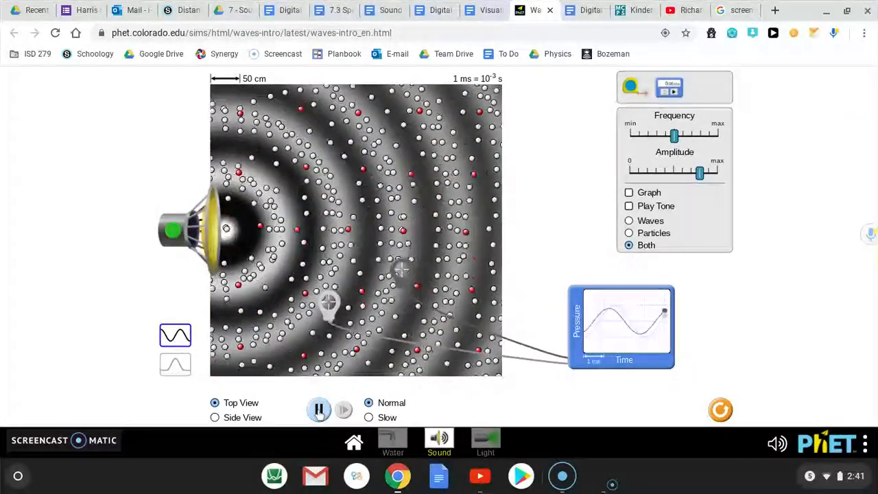
Step: Pause the simulation and move the pressure probes up beside a band near the speaker
click(318, 409)
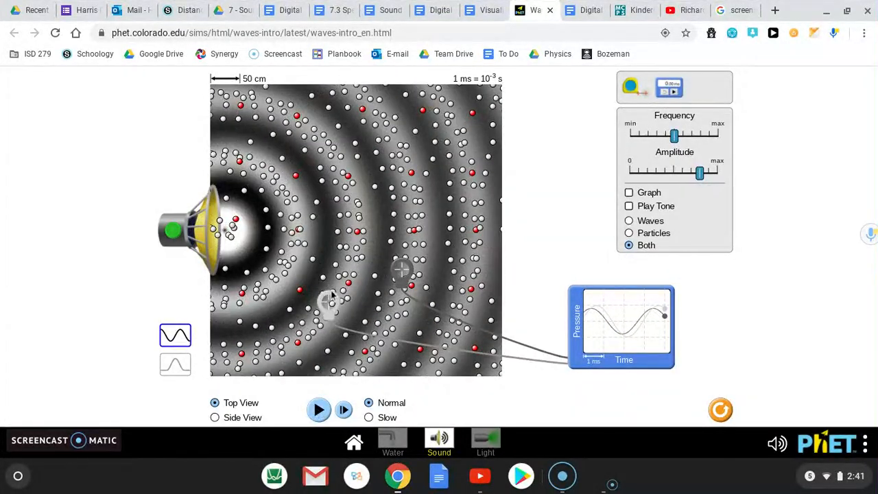
drag(329, 301, 329, 240)
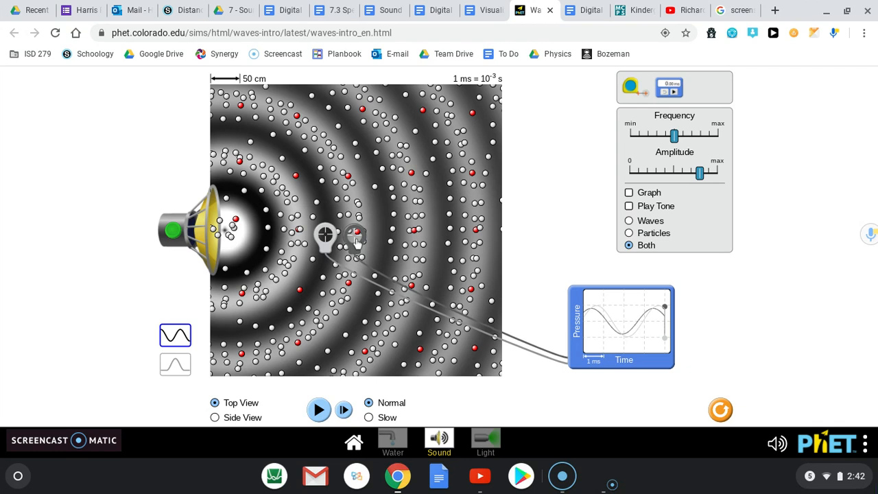
mouse_move(528, 202)
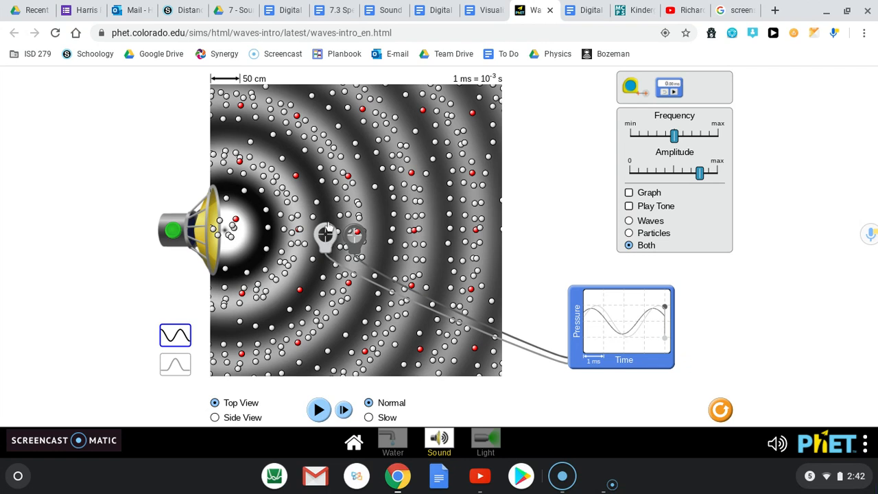
mouse_move(321, 203)
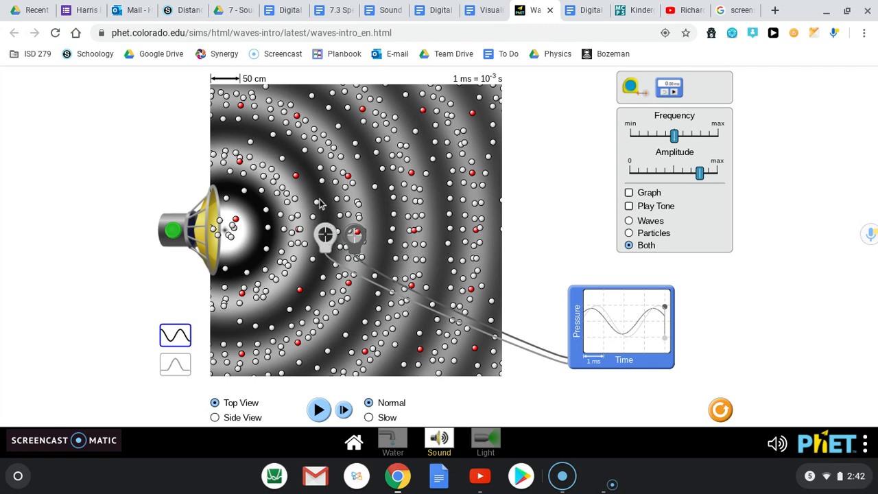
mouse_move(322, 211)
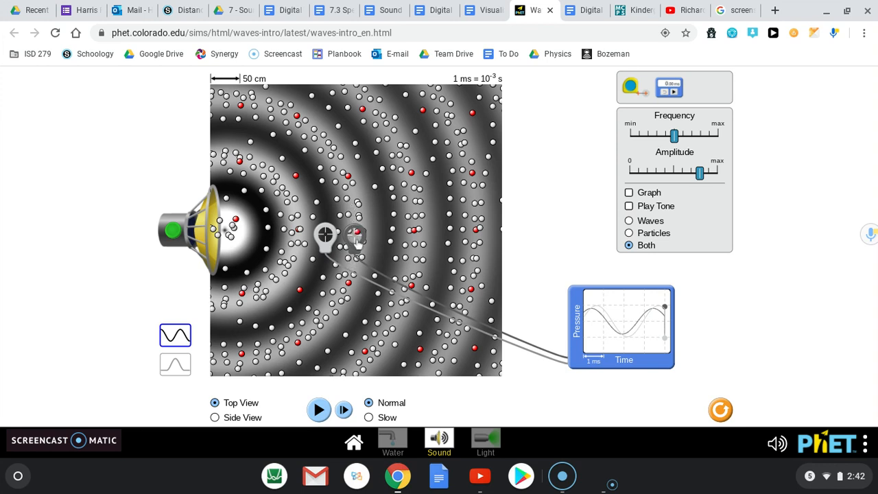
mouse_move(326, 319)
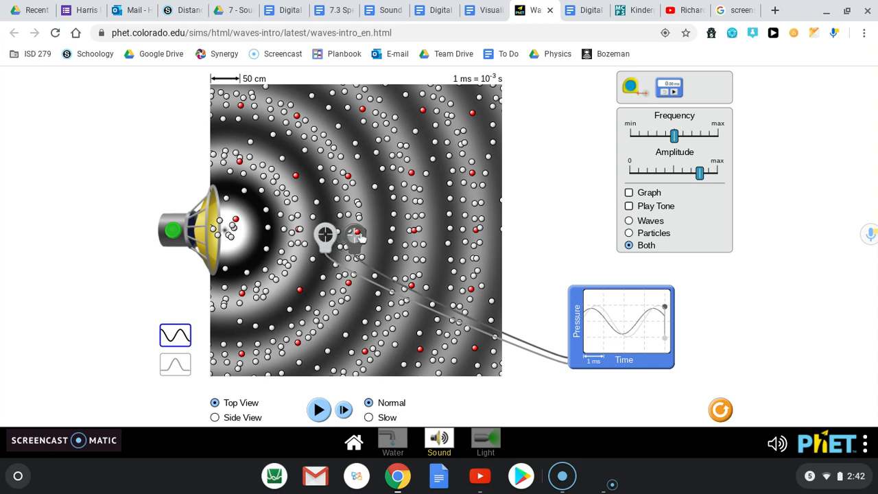
mouse_move(598, 320)
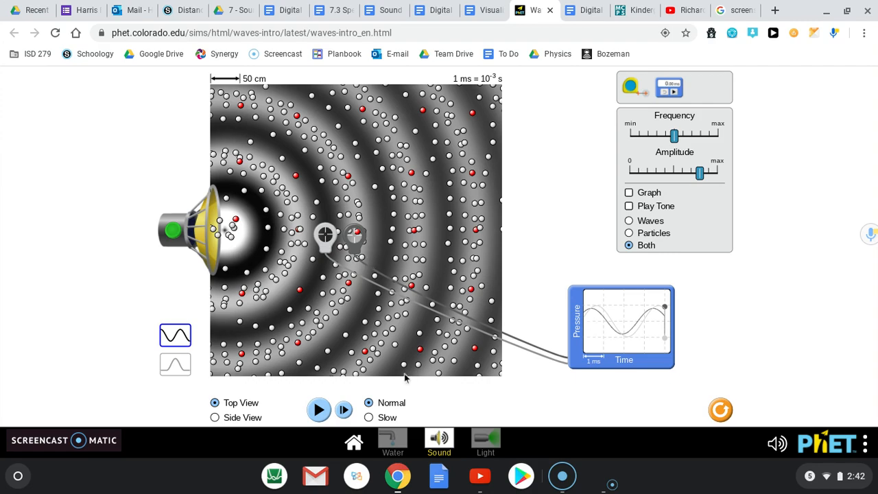
click(318, 409)
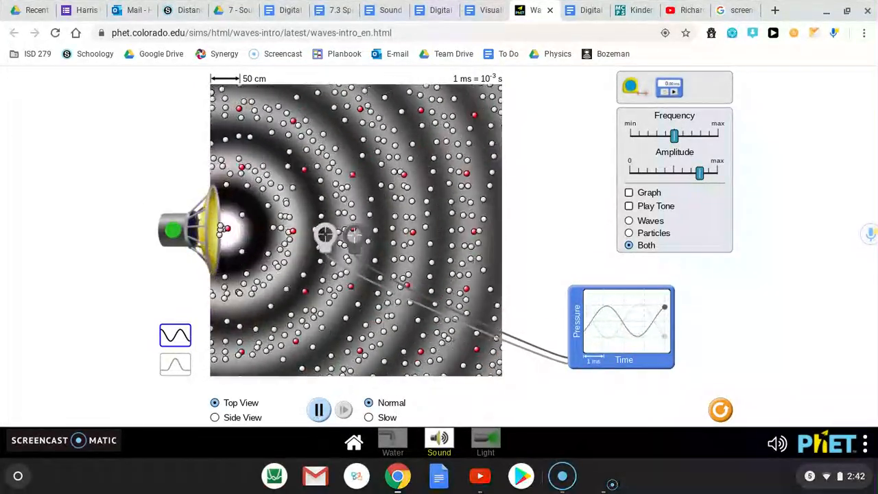
click(318, 410)
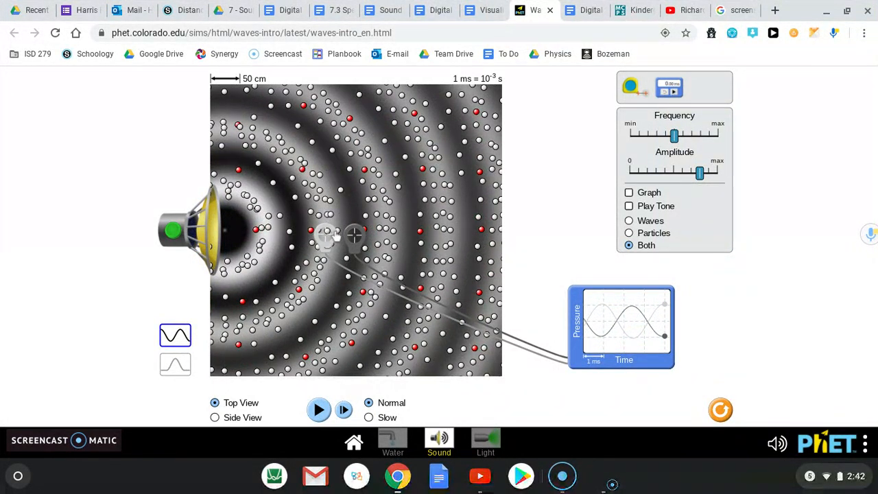
mouse_move(354, 237)
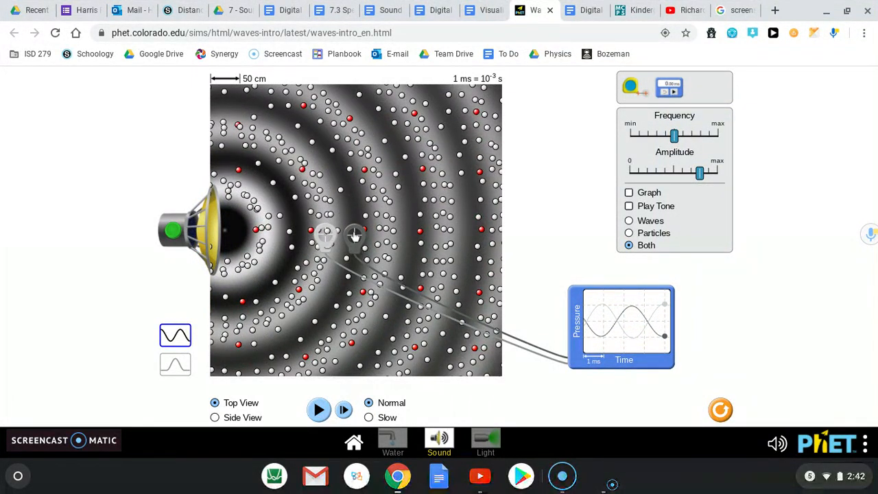
mouse_move(333, 255)
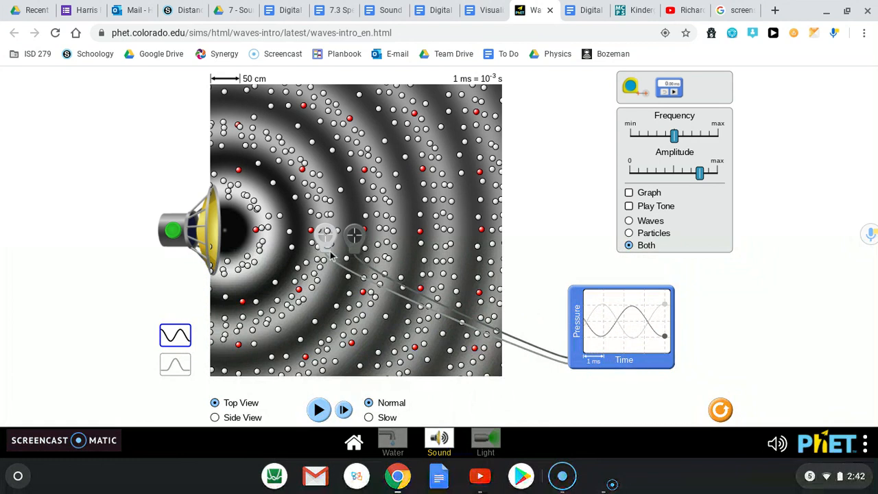
mouse_move(696, 285)
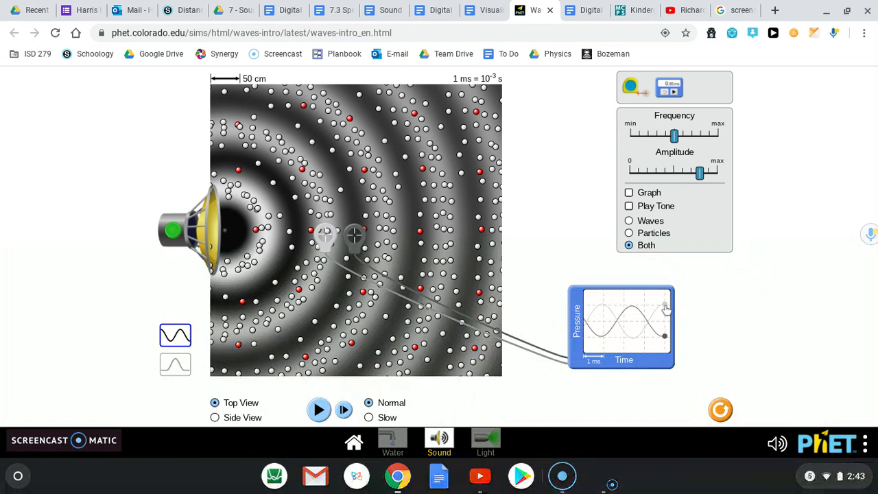
mouse_move(665, 309)
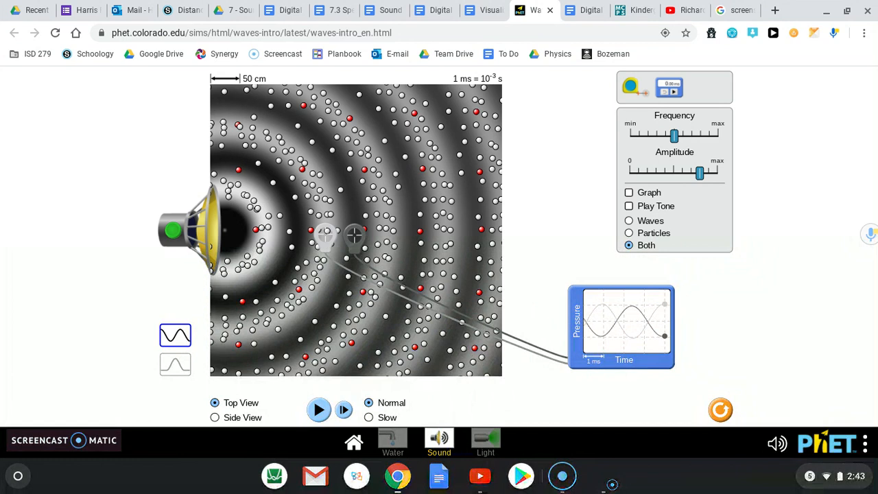
mouse_move(355, 240)
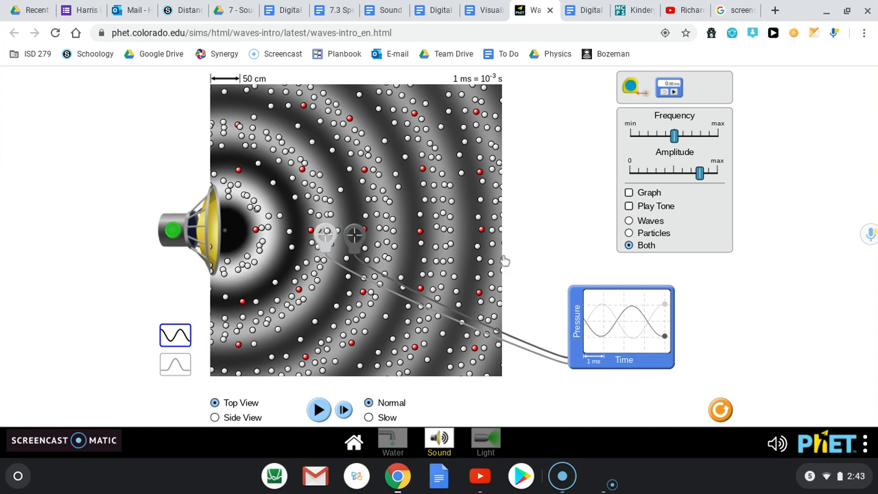
mouse_move(666, 342)
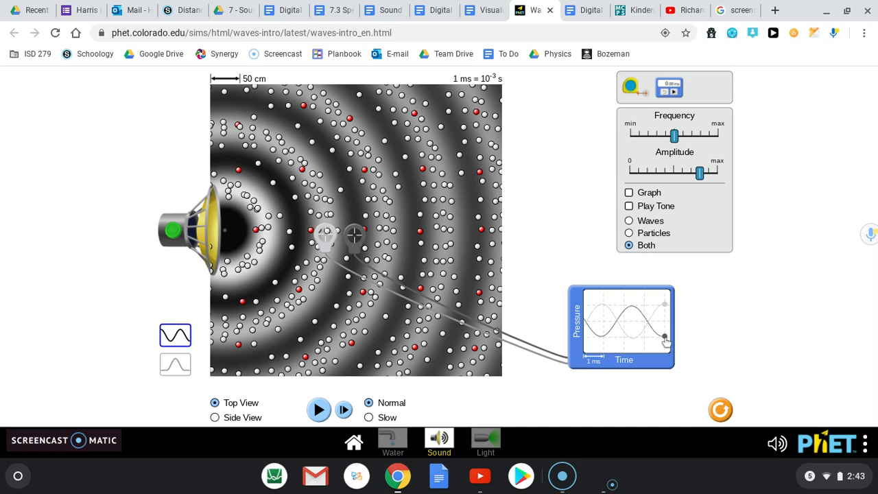
mouse_move(355, 237)
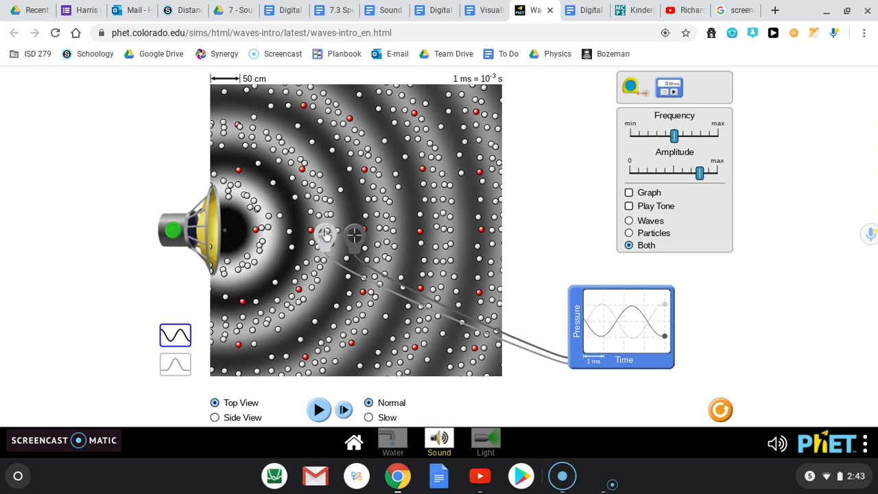
mouse_move(357, 238)
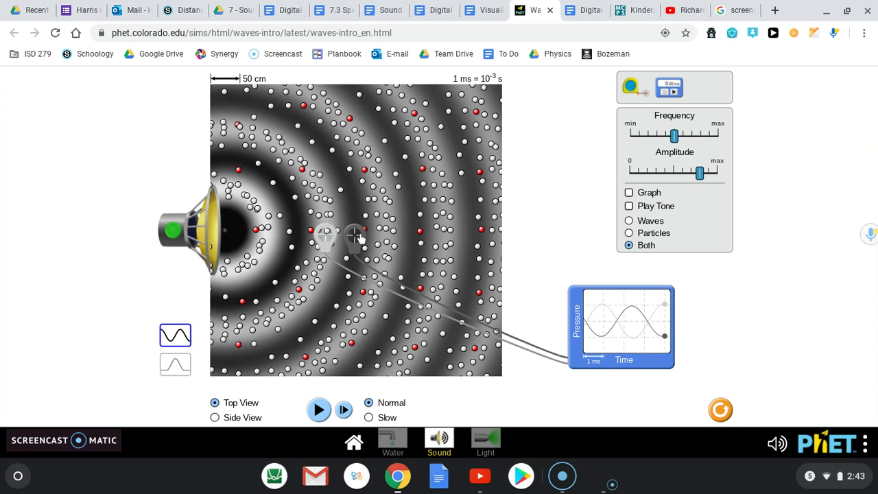
mouse_move(600, 317)
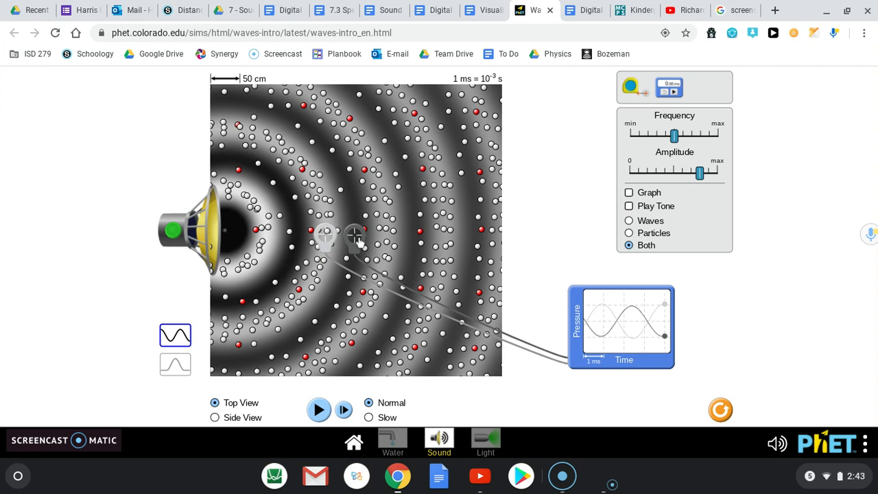
mouse_move(384, 257)
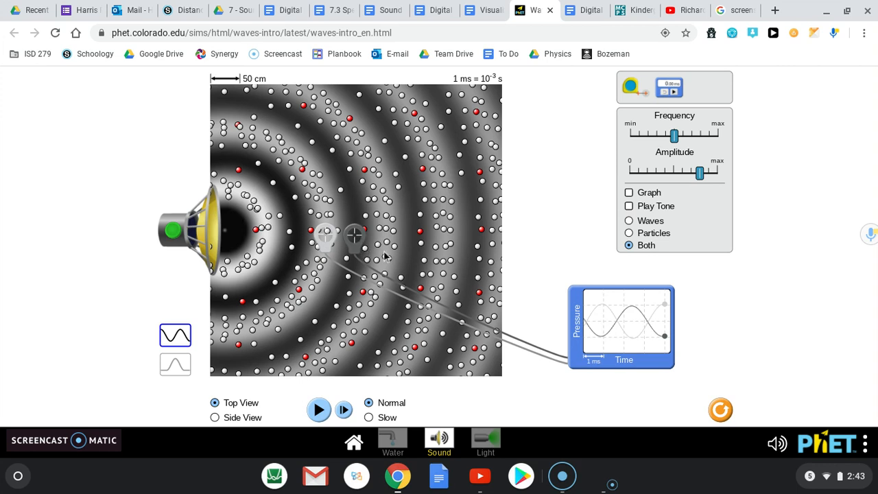
mouse_move(669, 345)
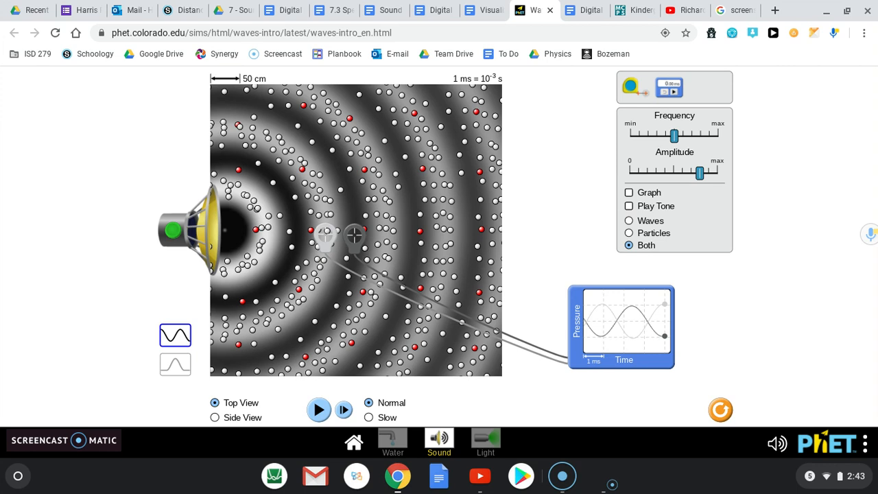
mouse_move(470, 281)
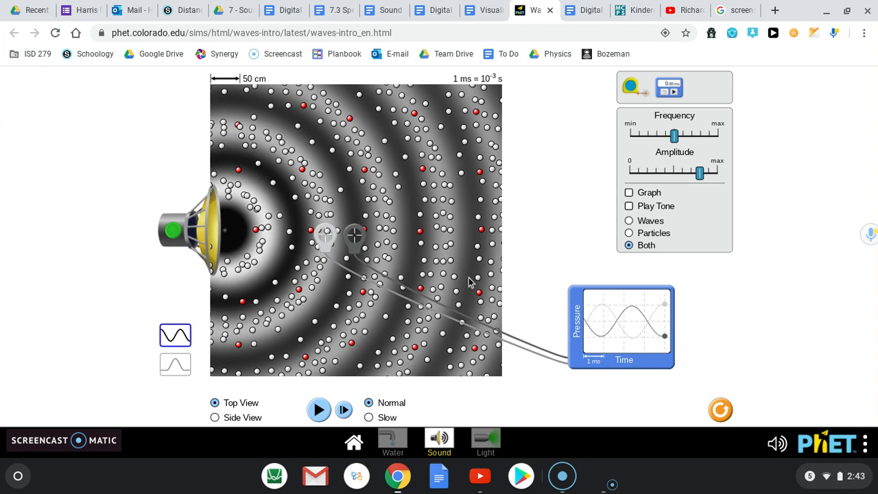
mouse_move(325, 228)
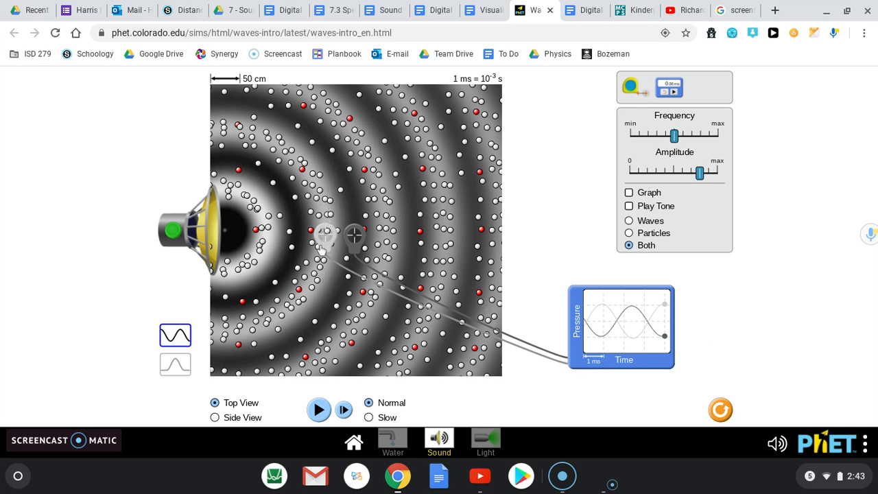
mouse_move(706, 268)
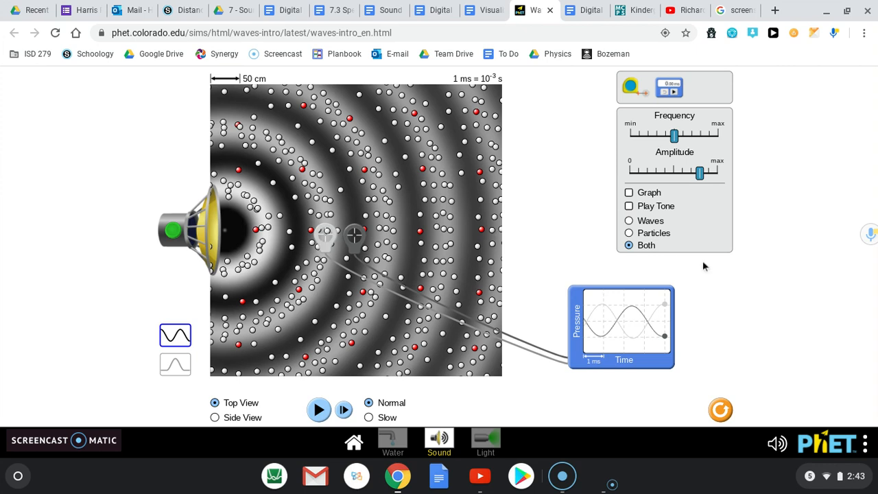
mouse_move(670, 307)
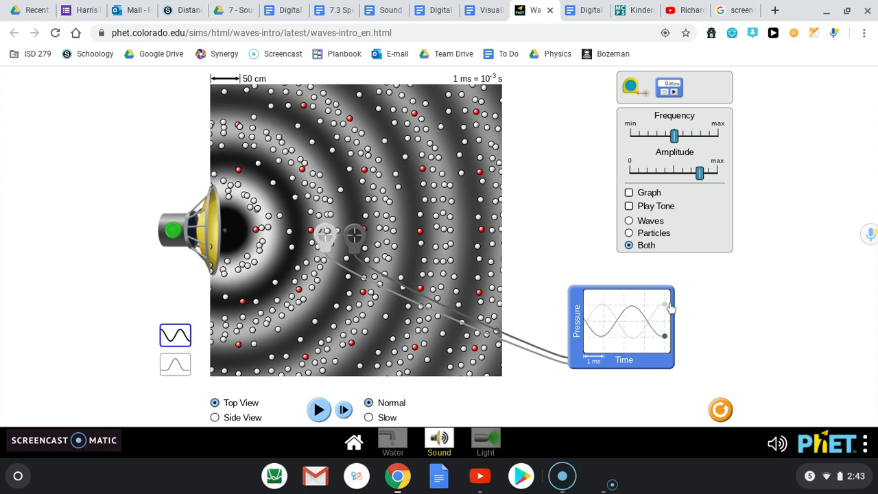
mouse_move(353, 225)
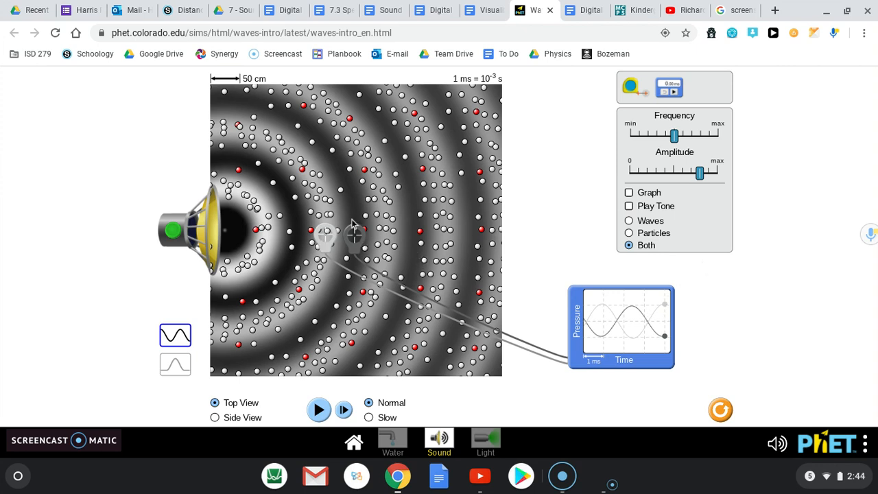
mouse_move(495, 334)
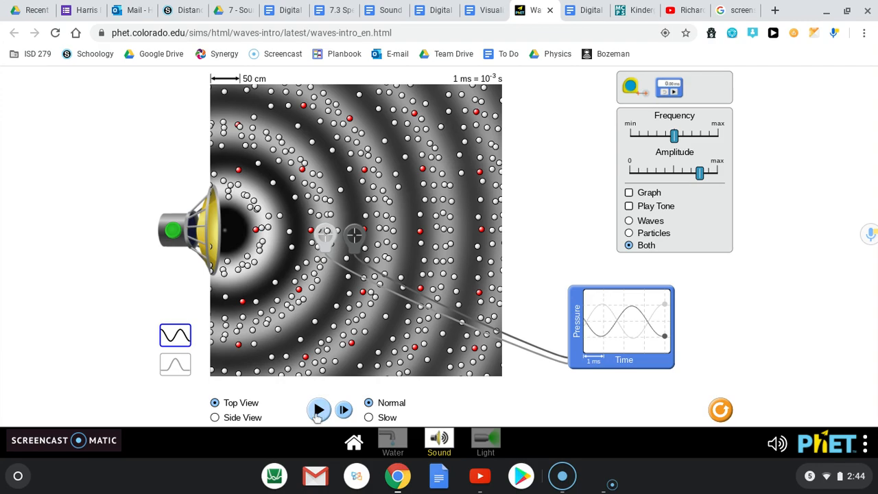
Step: Run and pause the waves in four short bursts, ending paused with opposite-phase pressure traces
click(318, 409)
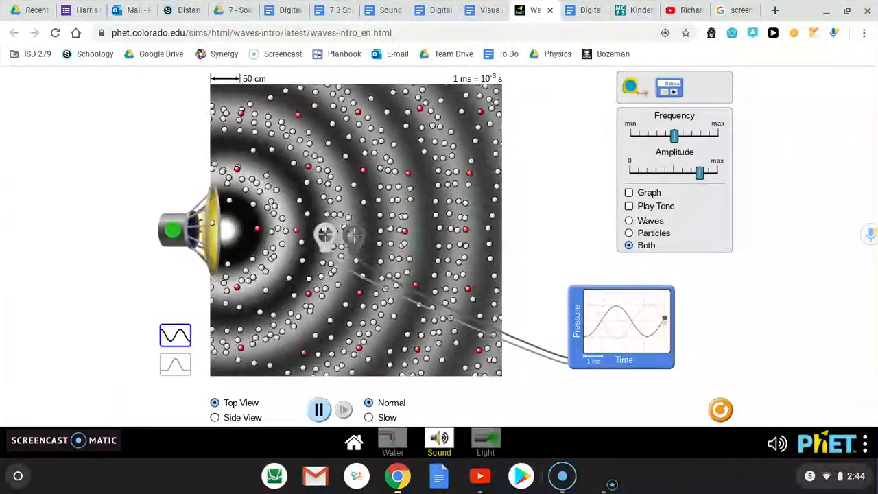
click(319, 409)
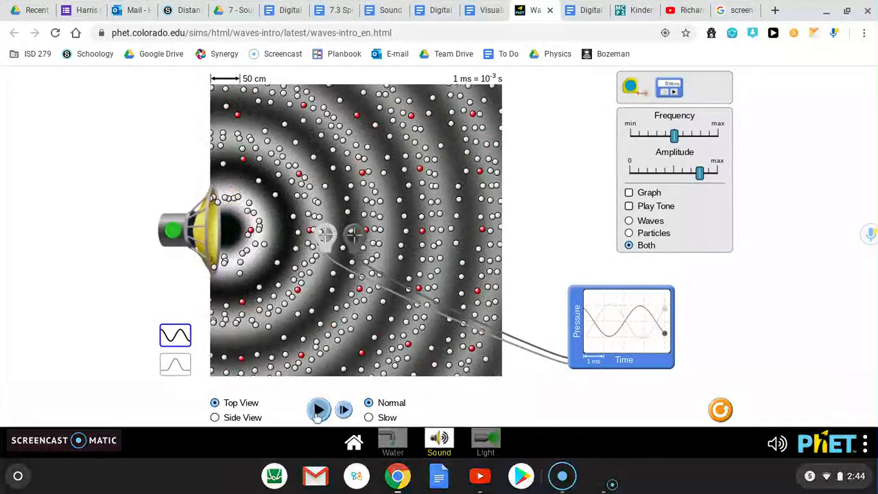
click(318, 410)
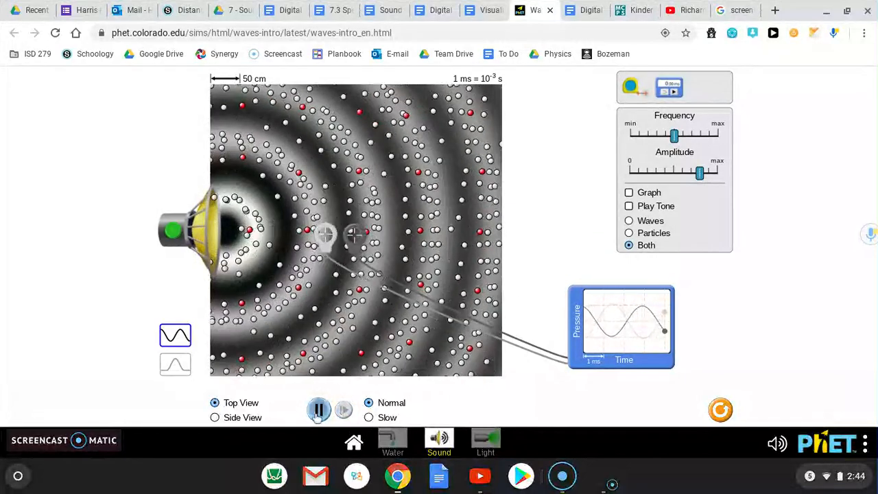
click(319, 409)
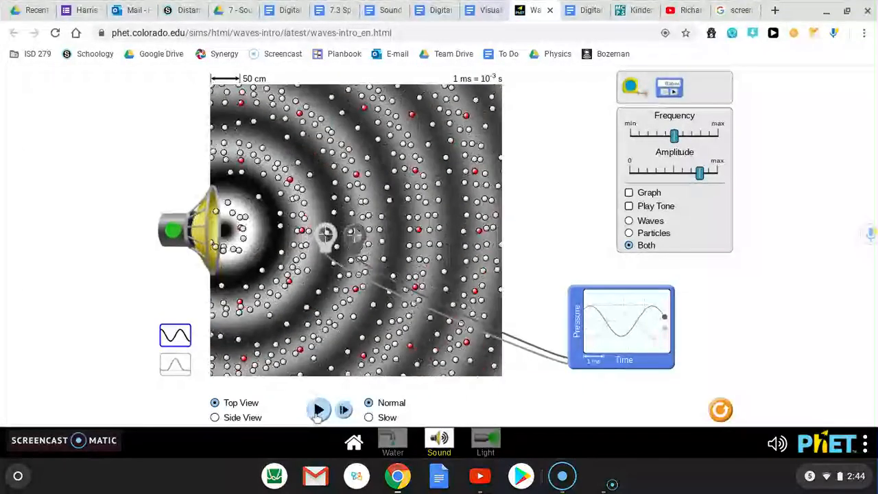
click(318, 409)
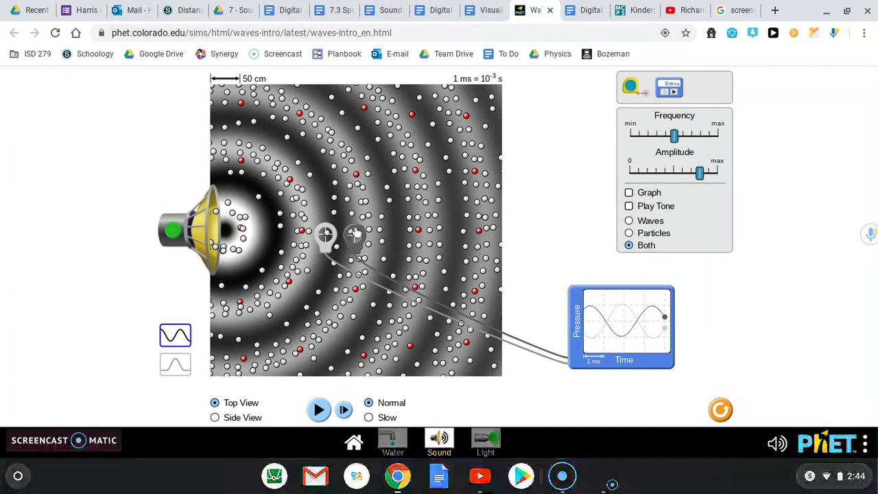
mouse_move(343, 332)
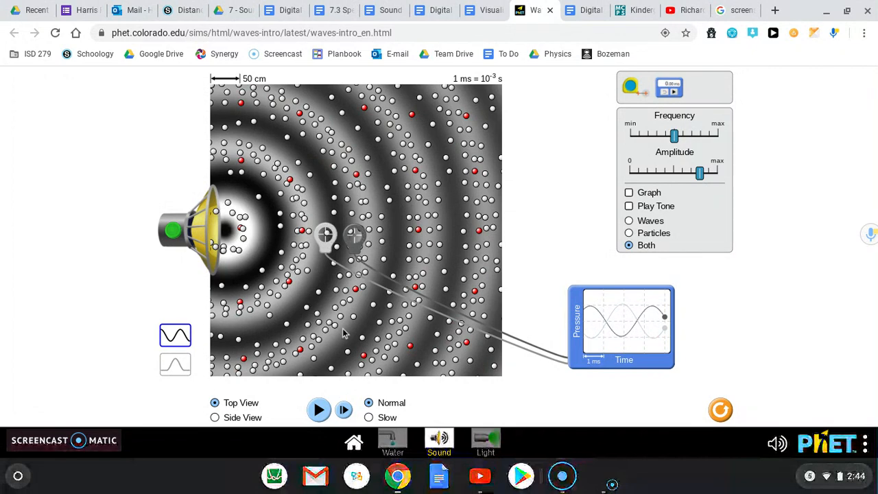
click(319, 410)
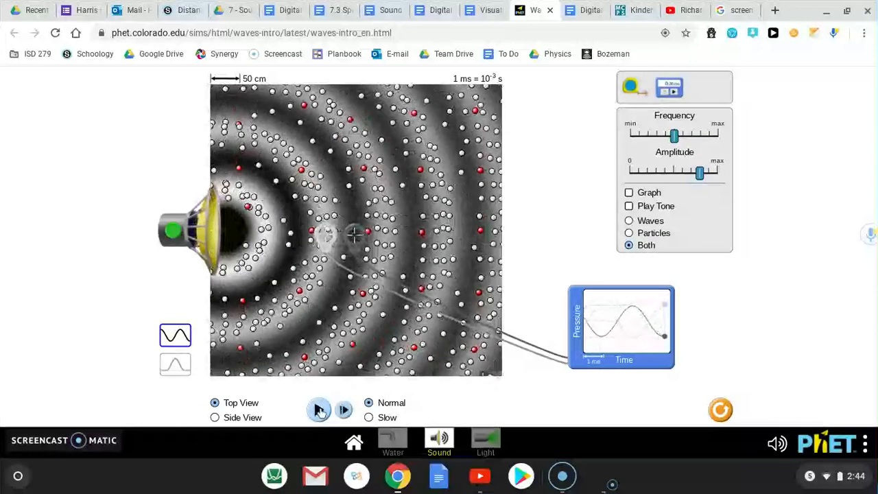
click(318, 409)
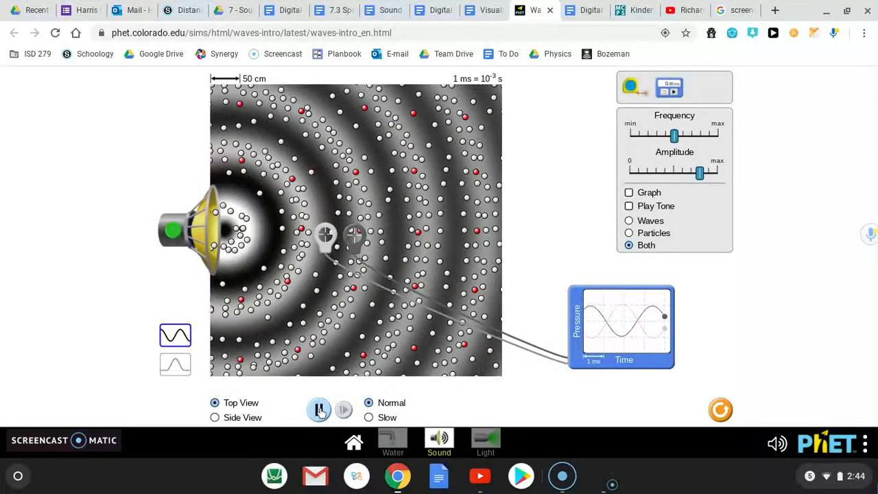
click(318, 409)
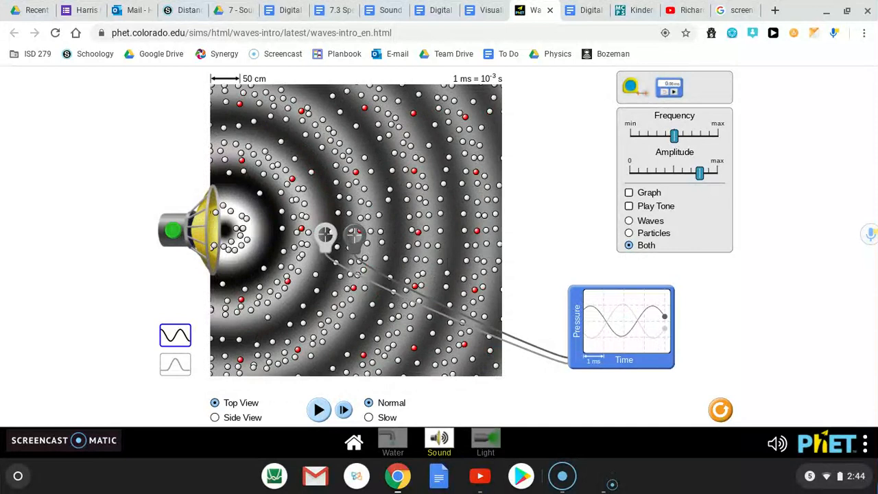
mouse_move(467, 269)
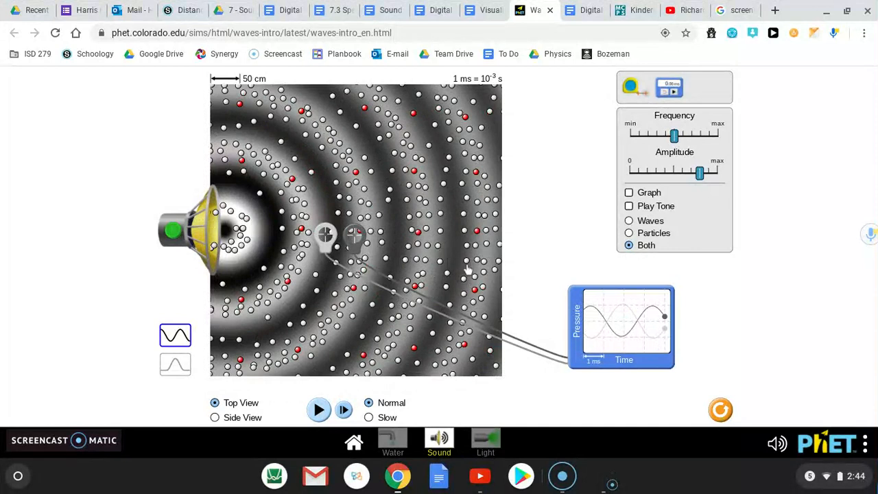
mouse_move(662, 109)
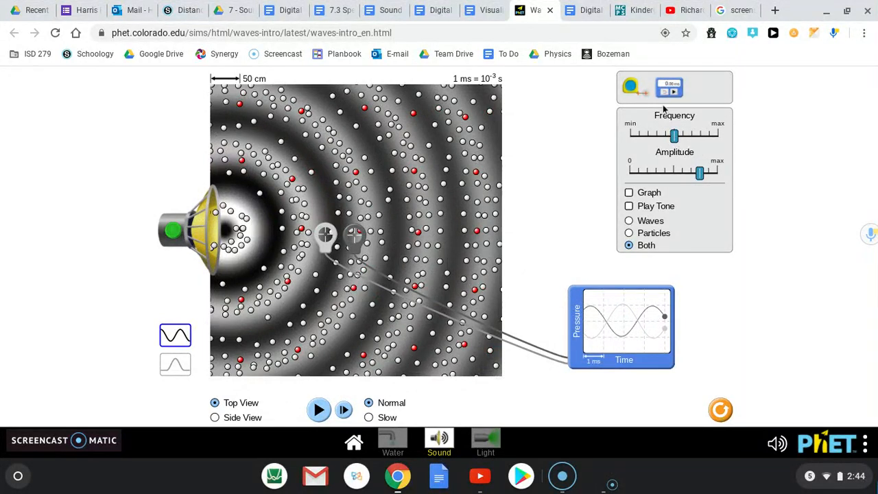
mouse_move(579, 185)
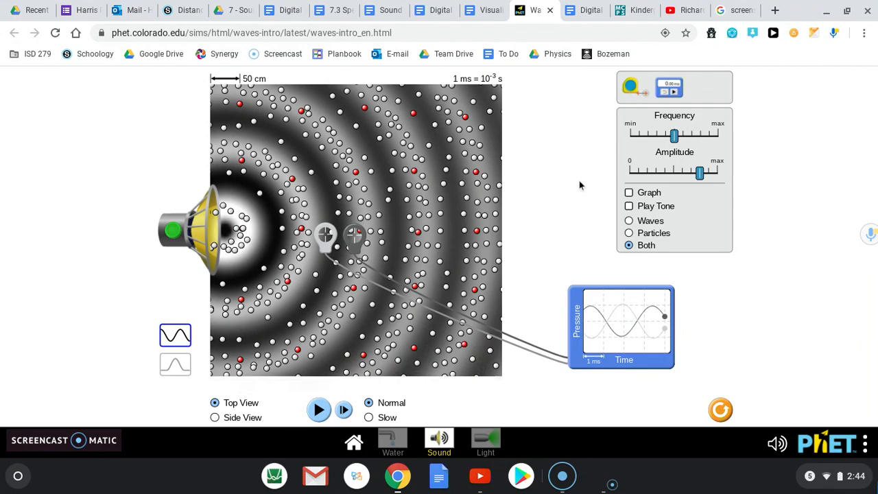